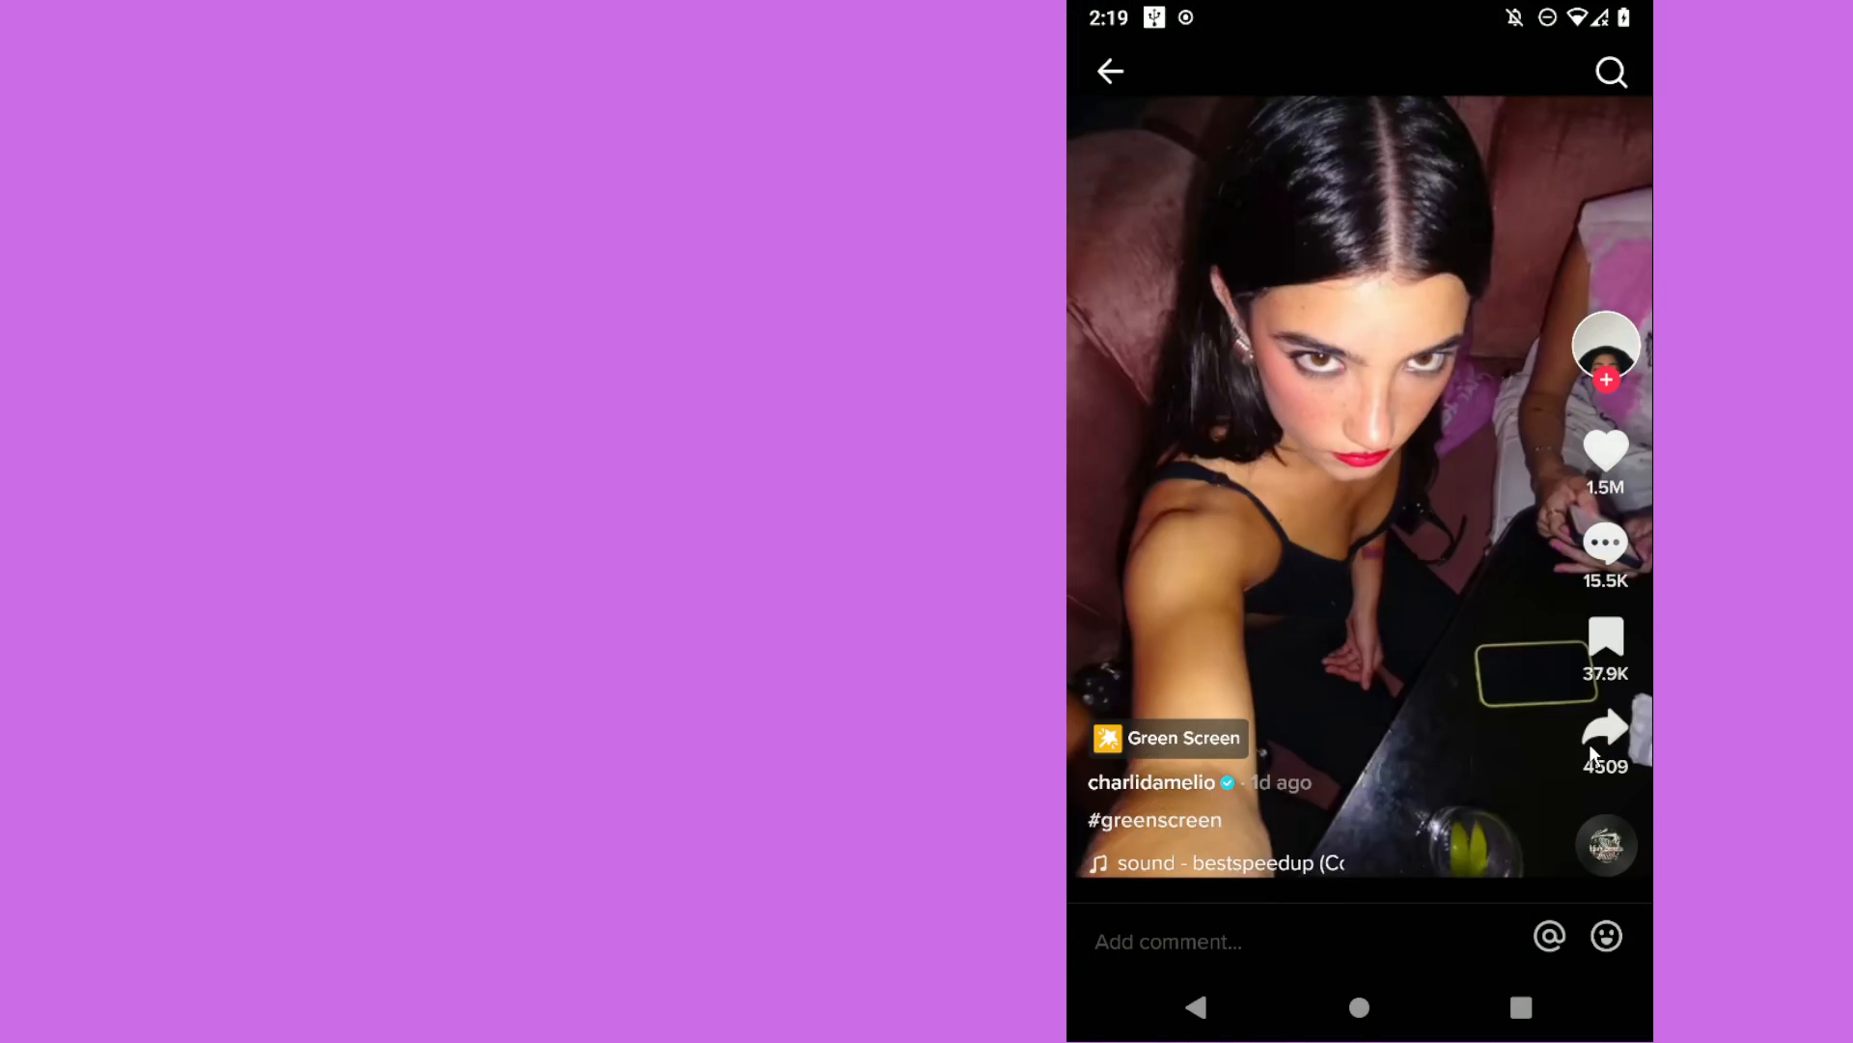
# - Begin a duet with the video so the recording screen shows both feeds
pyautogui.click(1604, 728)
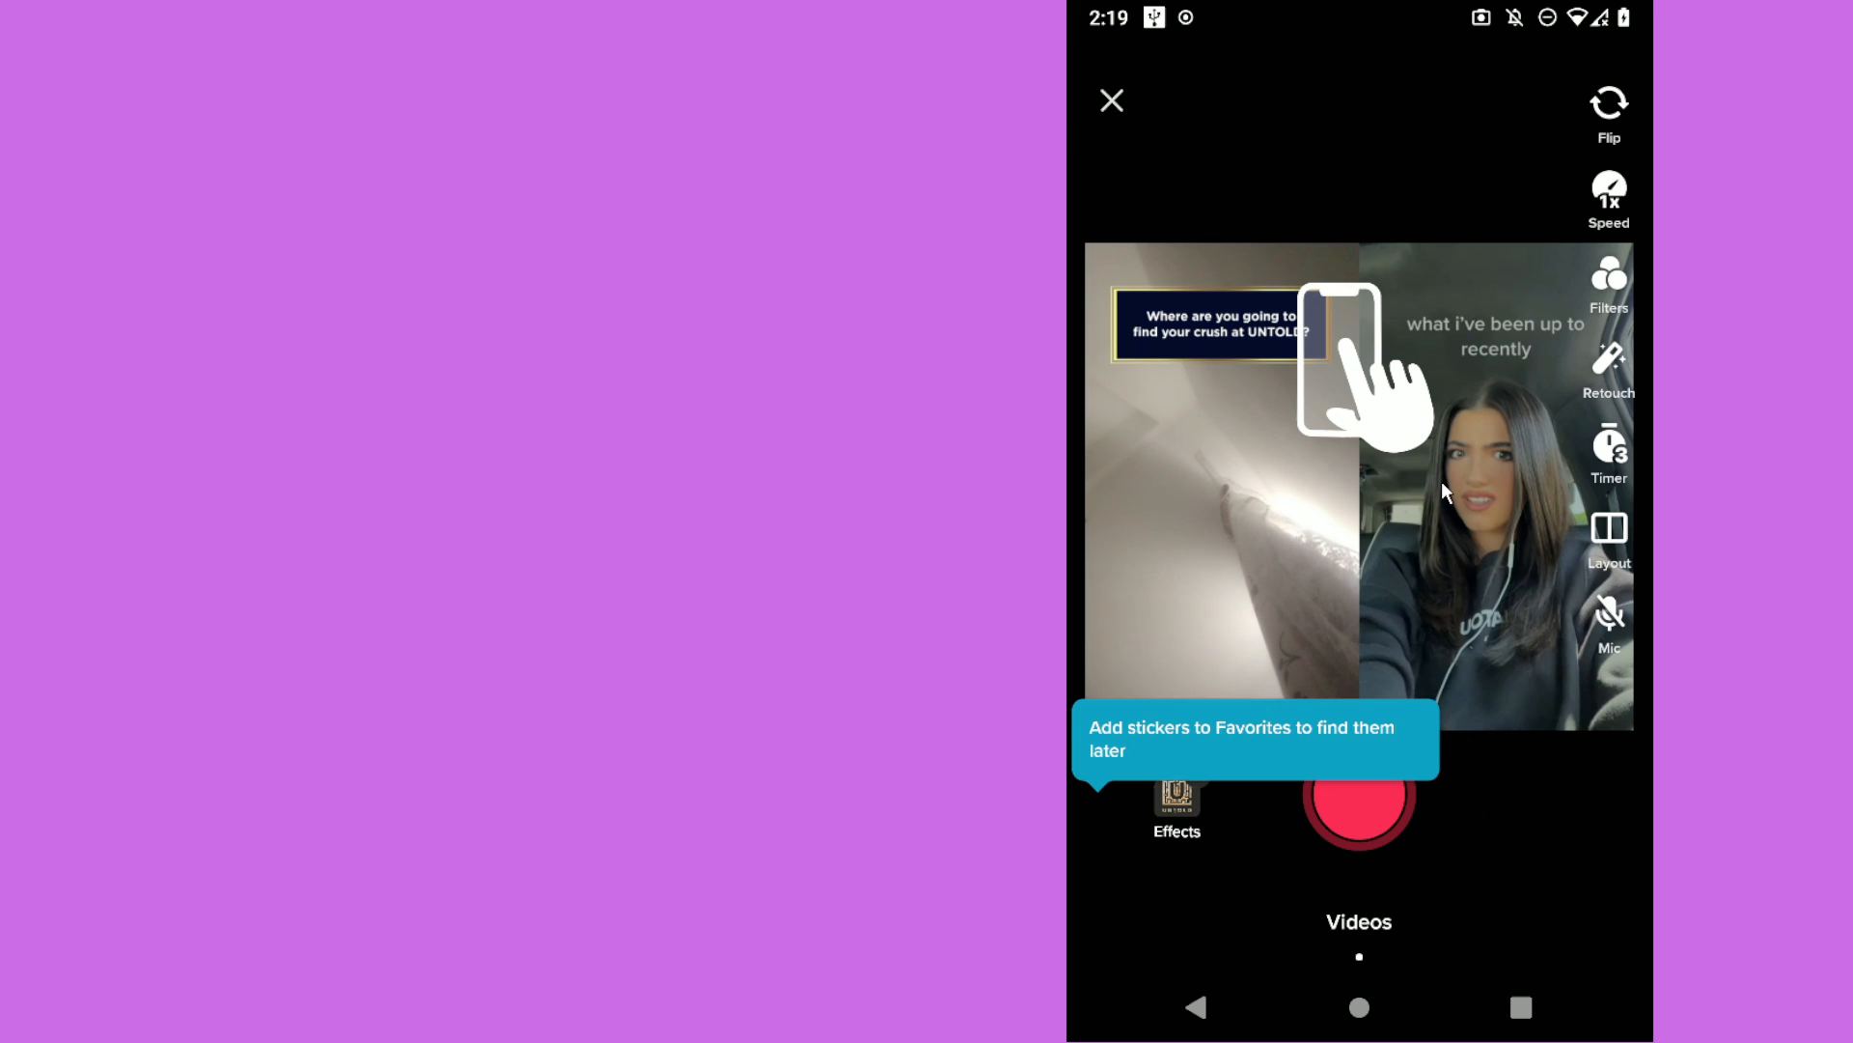
# - Try Green screen, choose the Top & bottom duet layout, then swap which video is on top
pyautogui.click(1608, 529)
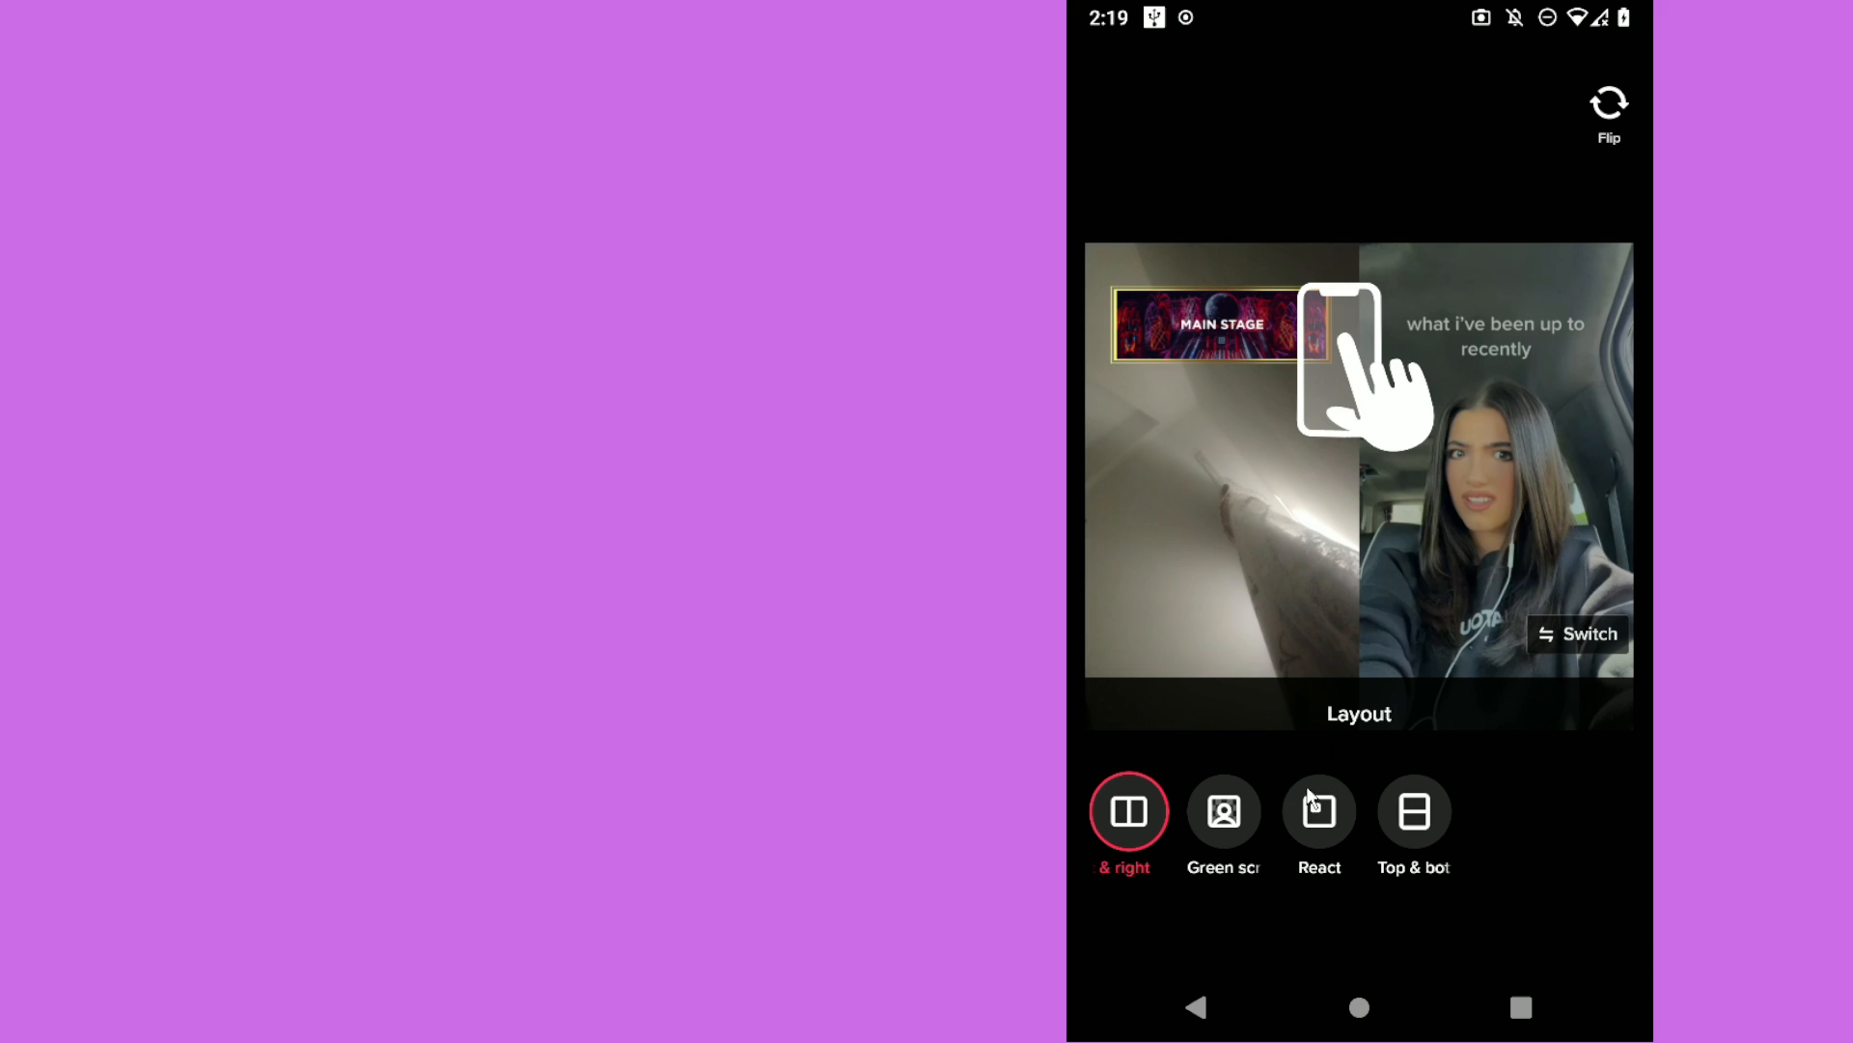
pyautogui.click(1224, 813)
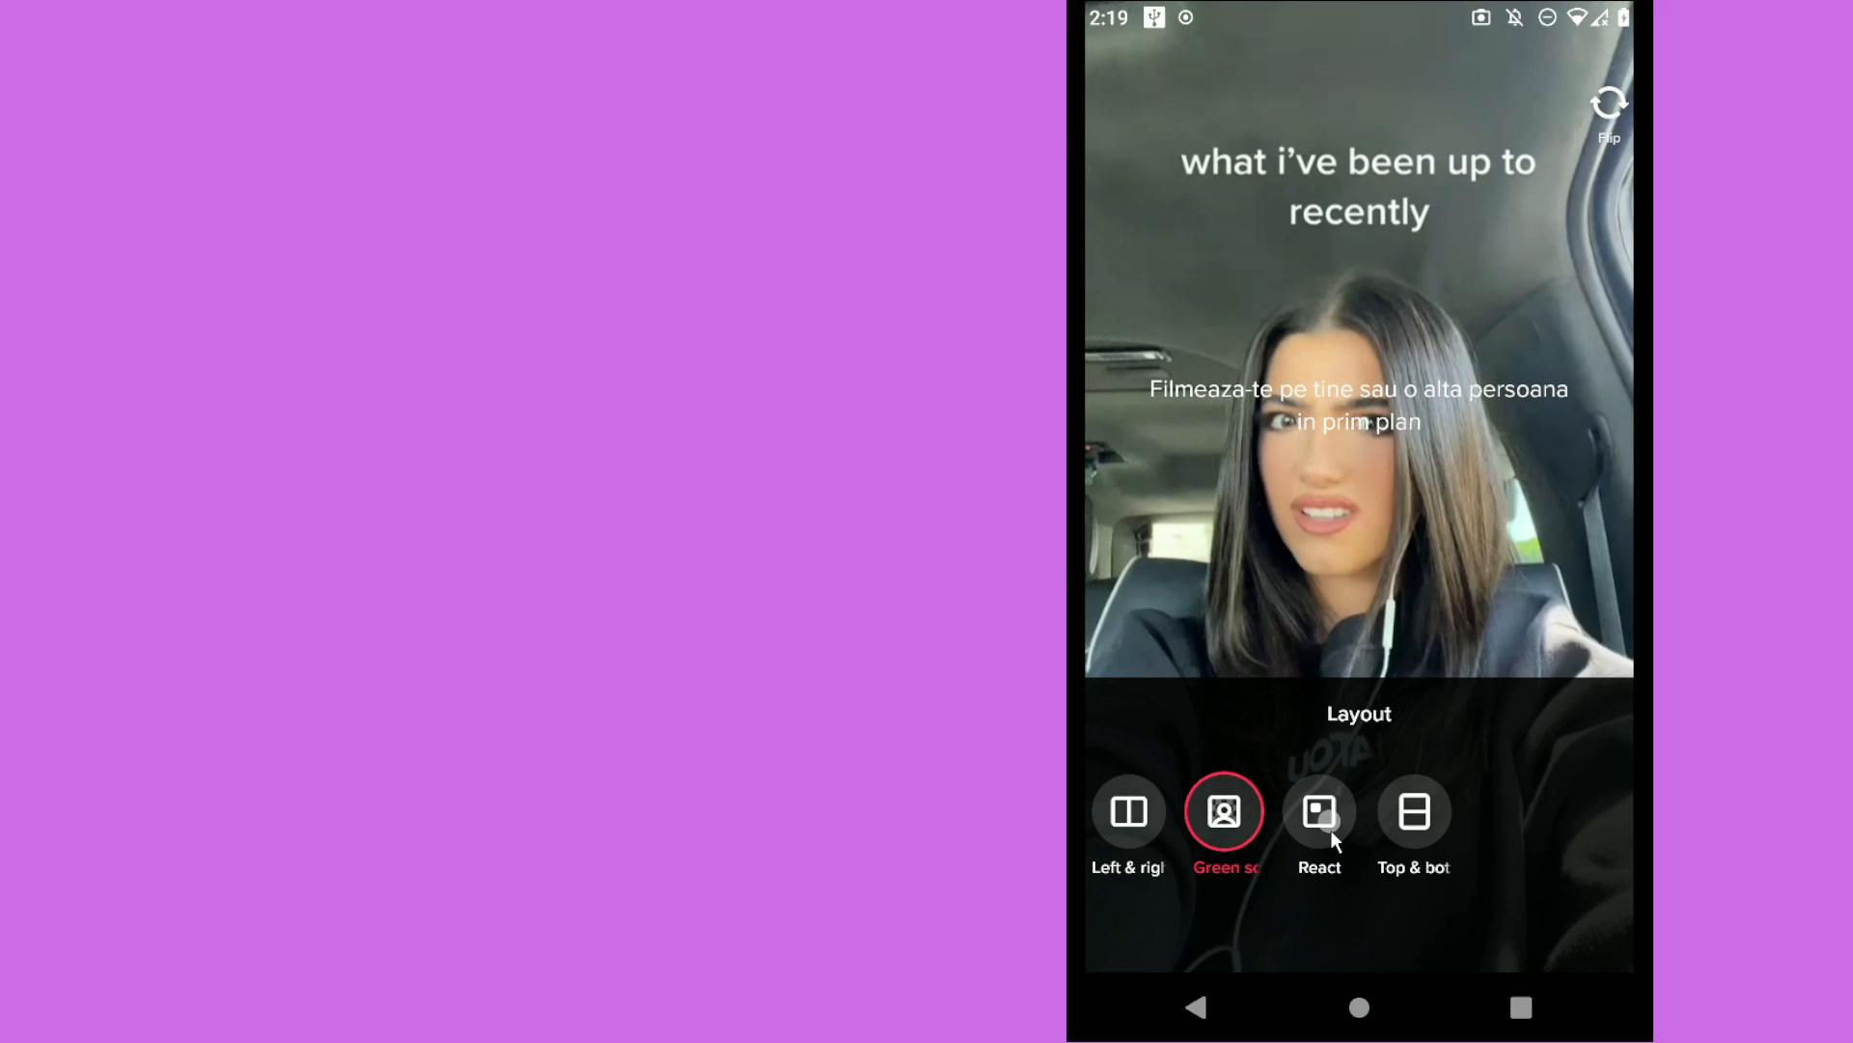
pyautogui.click(1413, 812)
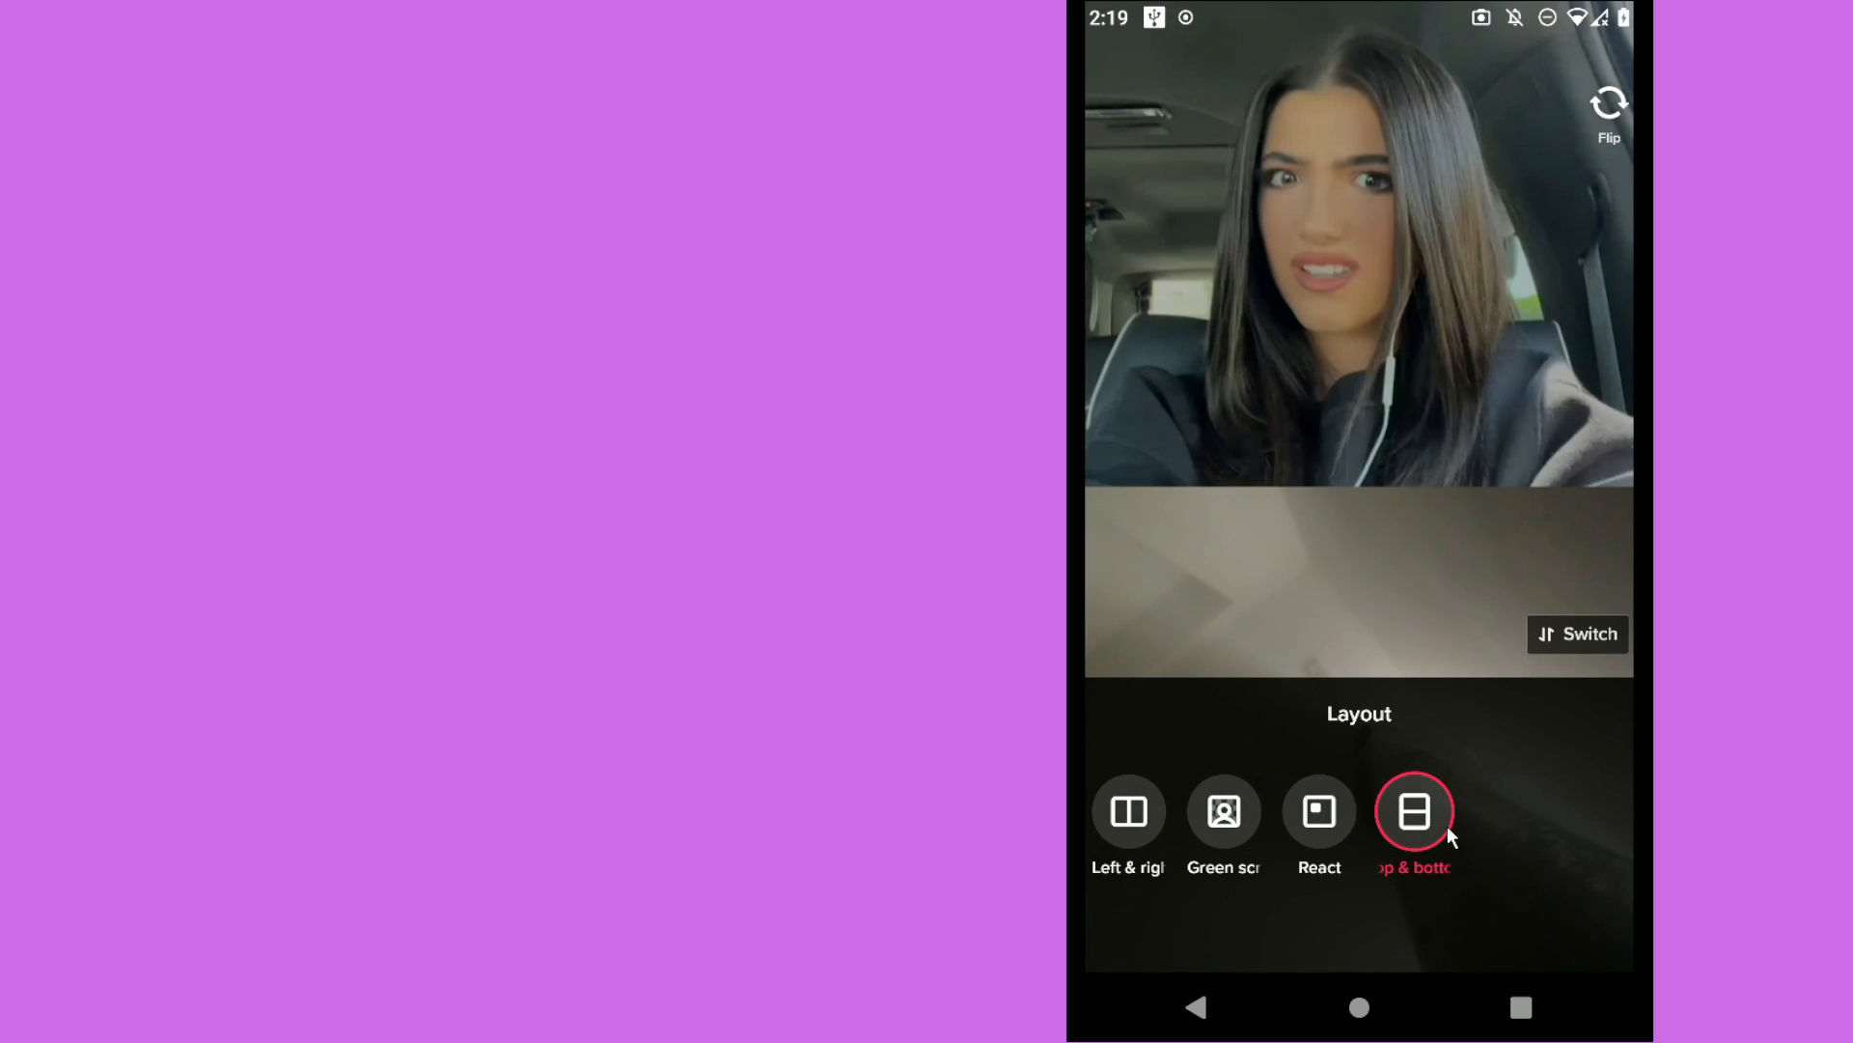
pyautogui.click(1577, 633)
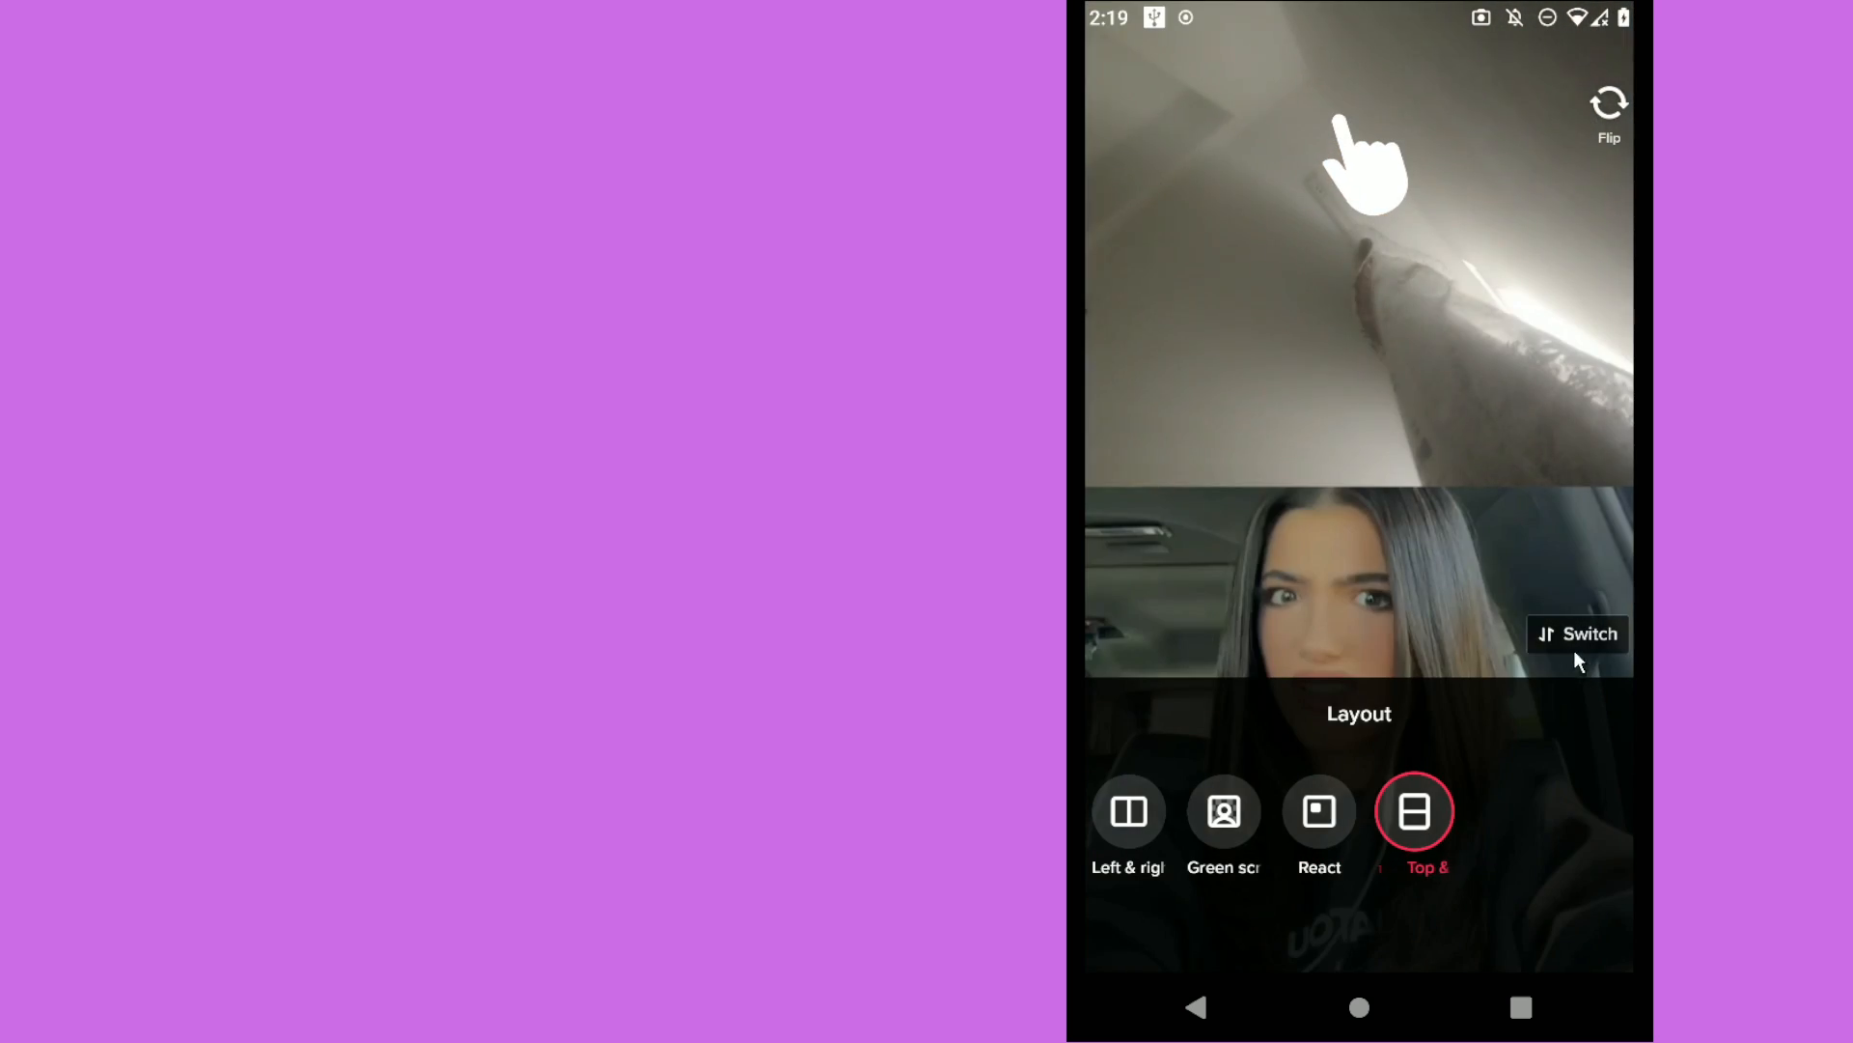